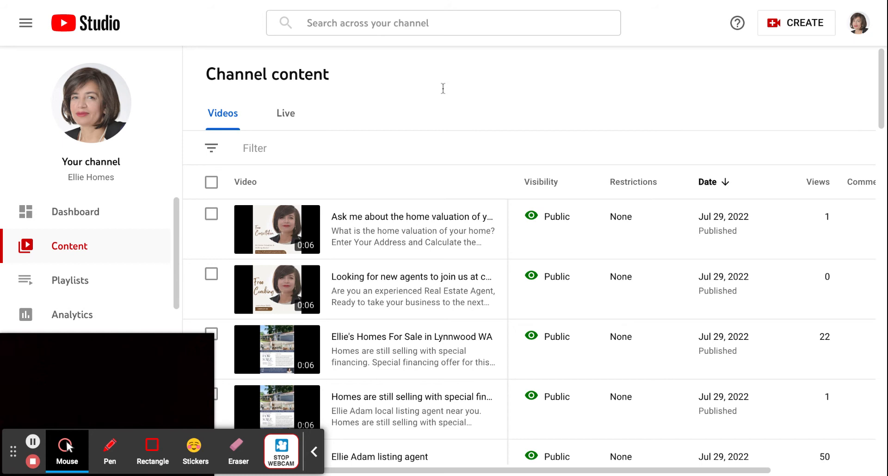
pyautogui.moveTo(443, 88)
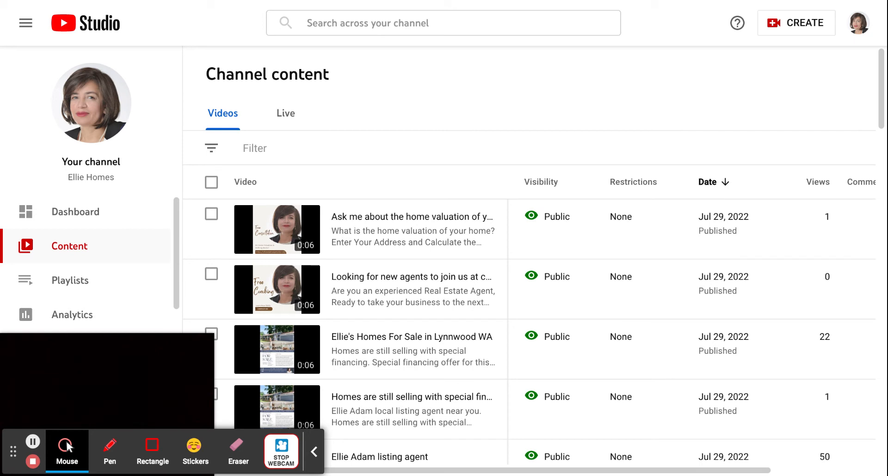
pyautogui.moveTo(628, 93)
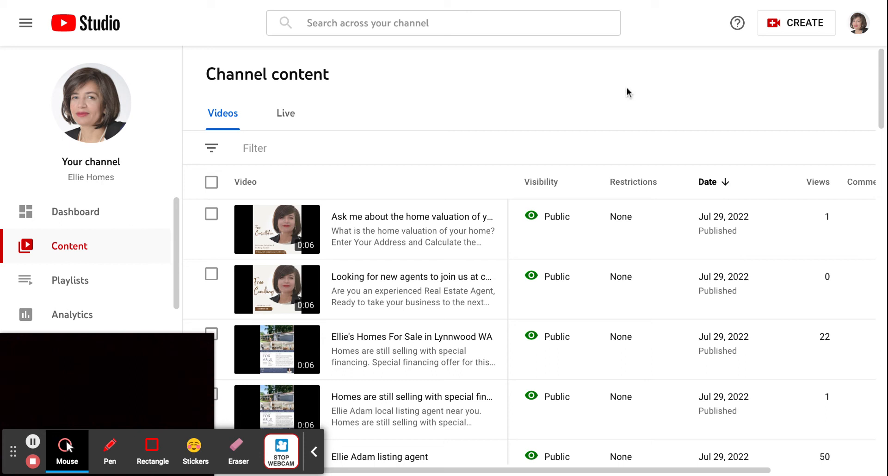
pyautogui.moveTo(695, 111)
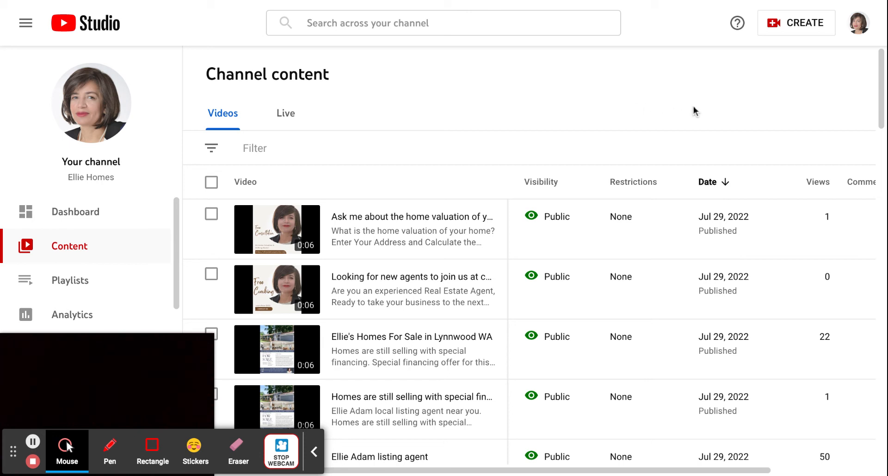
pyautogui.moveTo(776, 28)
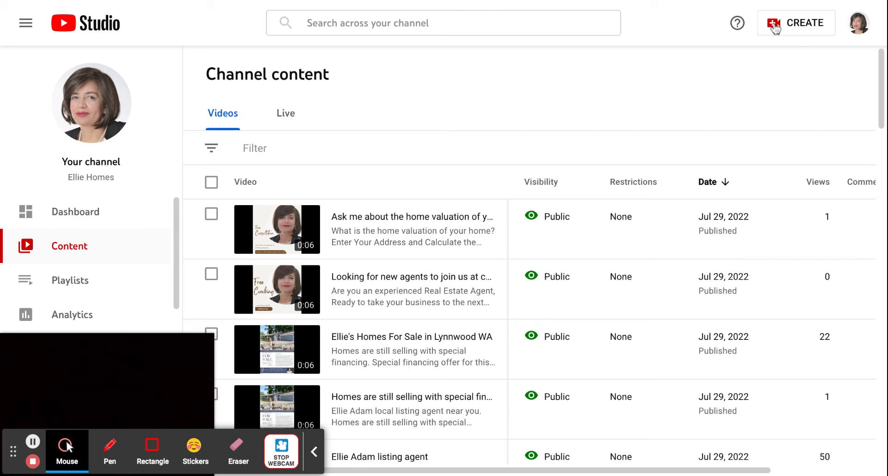
pyautogui.moveTo(412, 289)
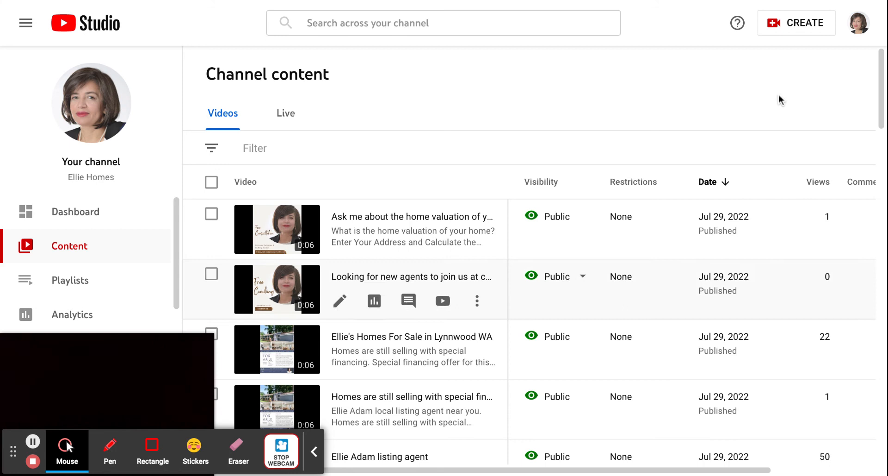
# - Start a new upload via Create > Upload videos and pick the realtor video file
pyautogui.click(796, 22)
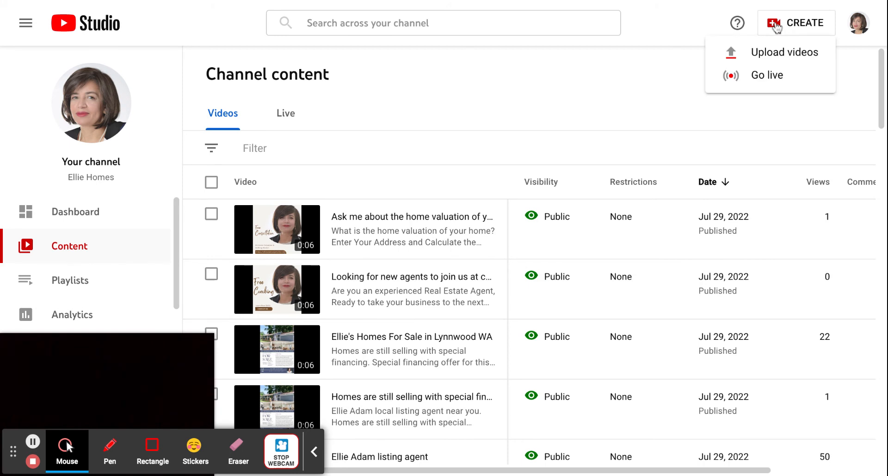
pyautogui.moveTo(784, 52)
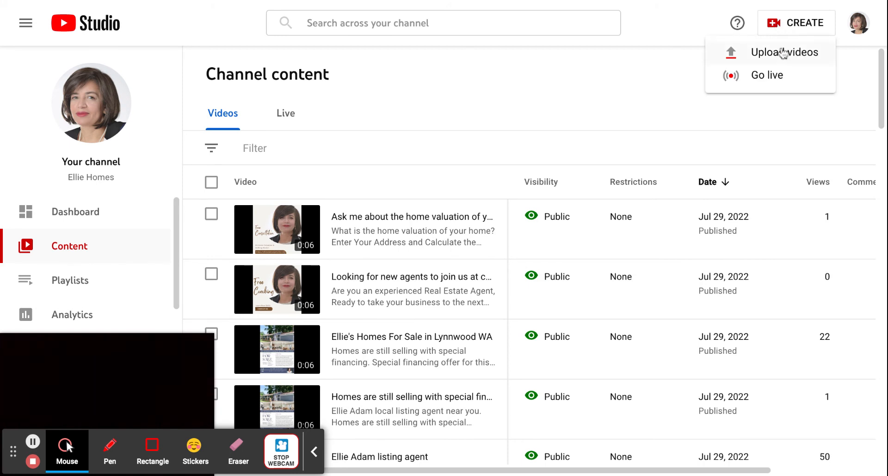
pyautogui.click(785, 52)
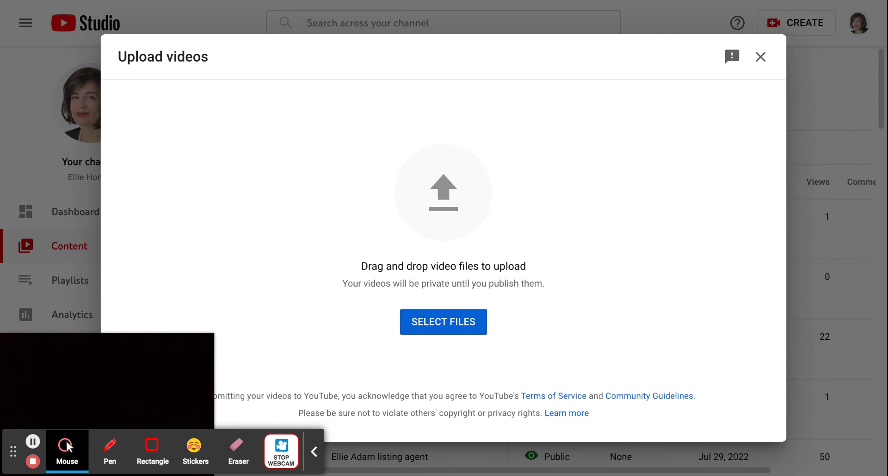
pyautogui.click(443, 322)
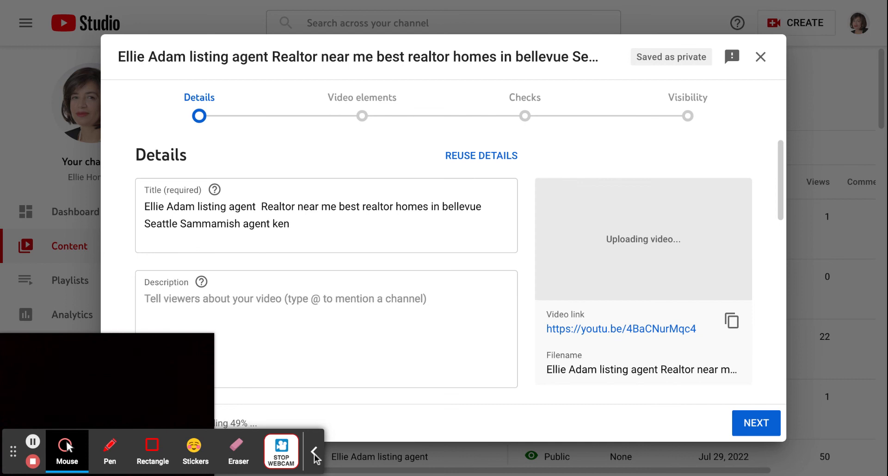
# - Replace the long keyword title with 'Ellie Adam test Post'
pyautogui.click(315, 454)
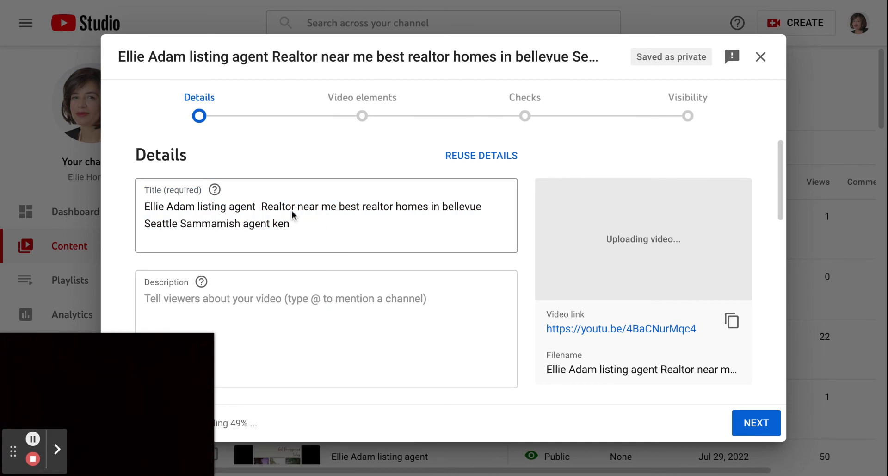
pyautogui.click(294, 223)
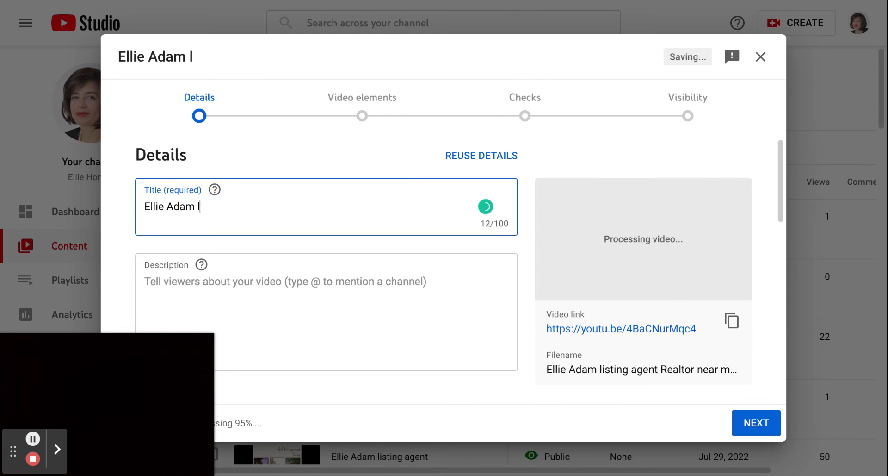
pyautogui.write('tes')
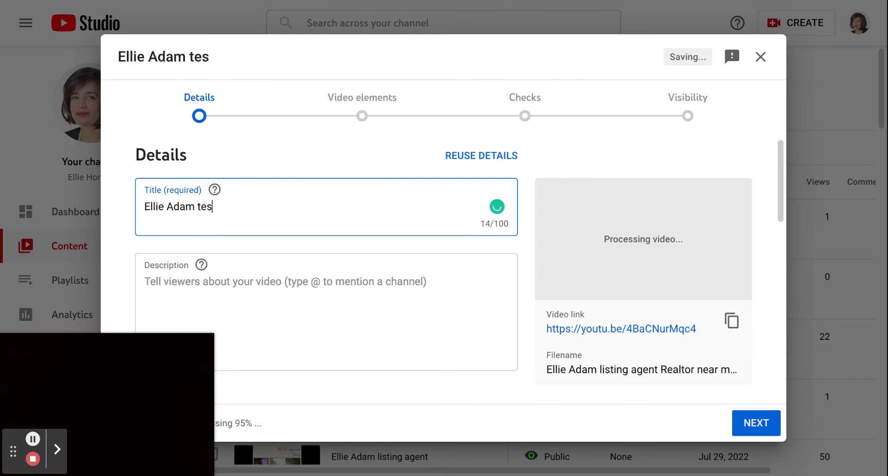
pyautogui.write('t')
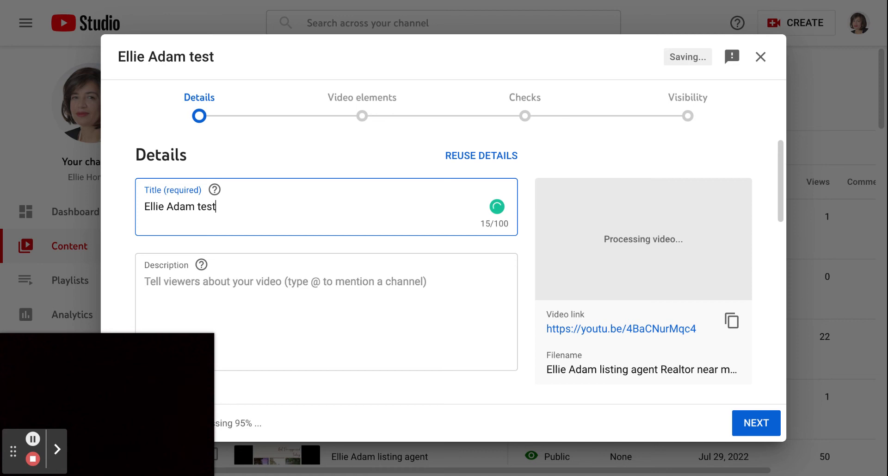
pyautogui.write('Post')
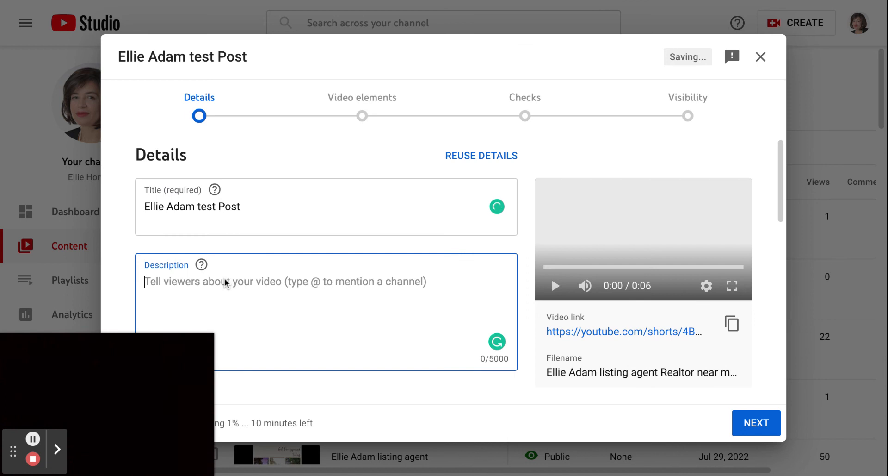
pyautogui.write('Ellie Adam test Post')
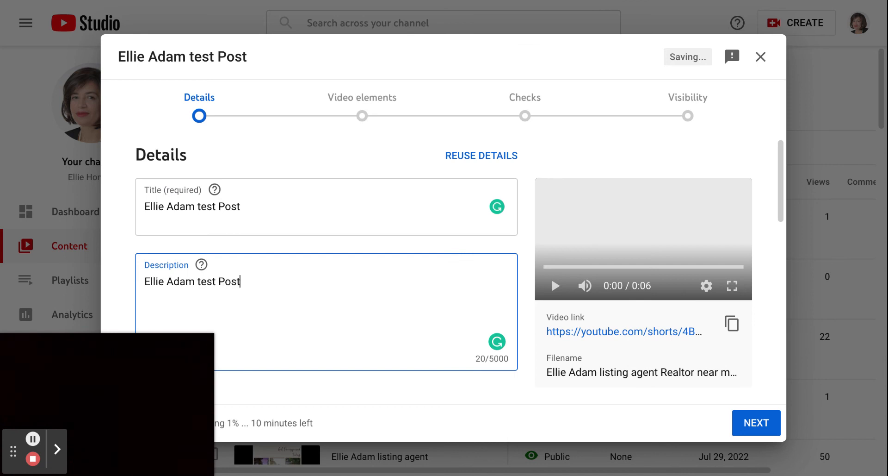
# - Describe the video as being about a new listing
pyautogui.write('abou')
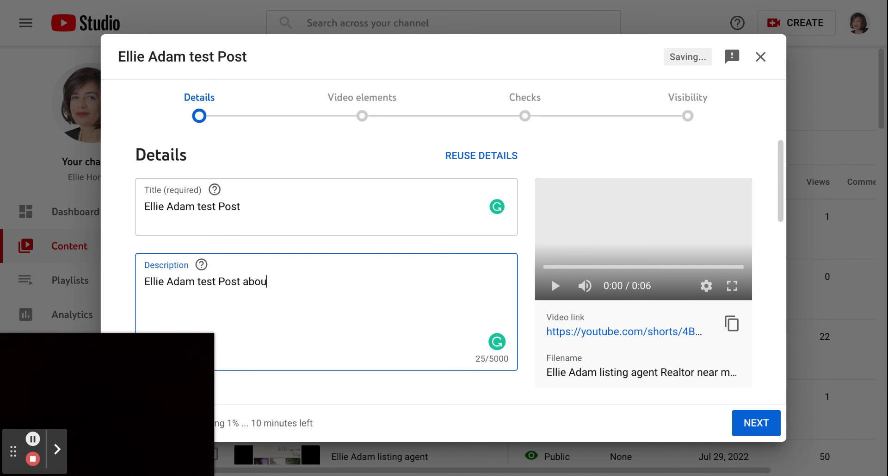
pyautogui.write('t a new')
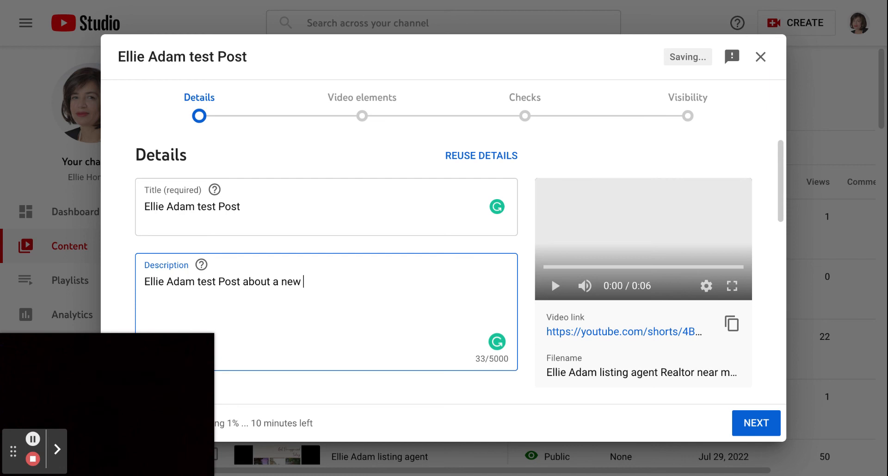
pyautogui.write('lis')
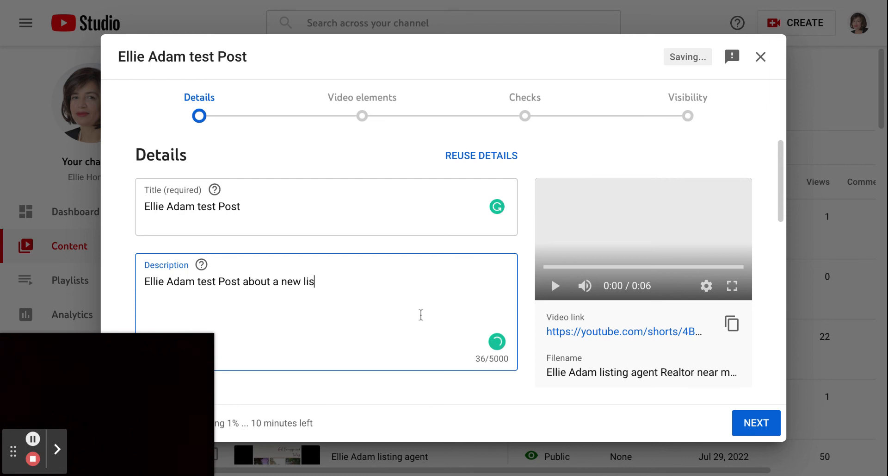
pyautogui.write('ting')
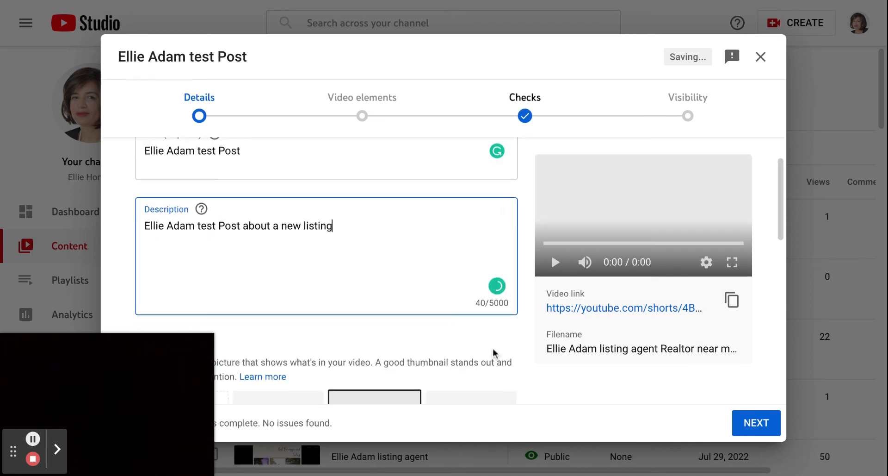
pyautogui.scroll(-3)
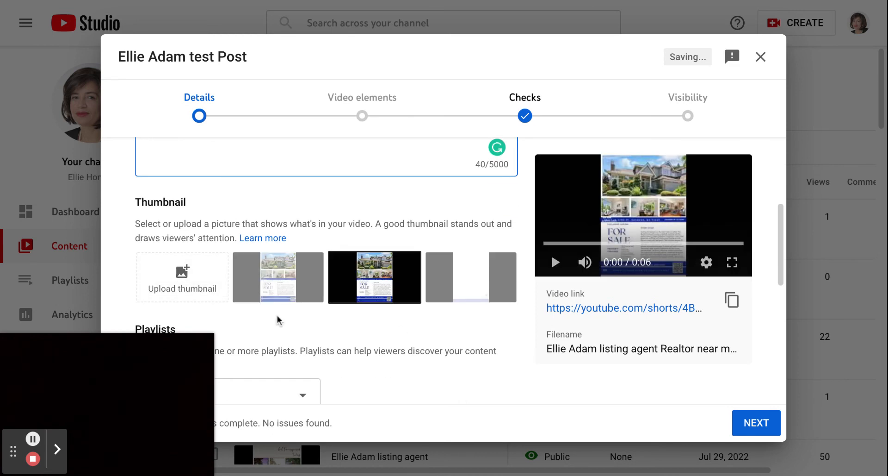
pyautogui.moveTo(379, 401)
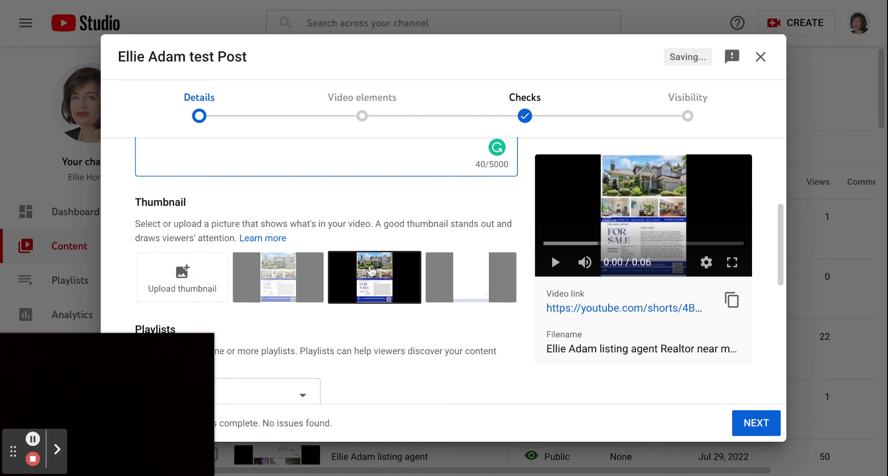
pyautogui.moveTo(182, 277)
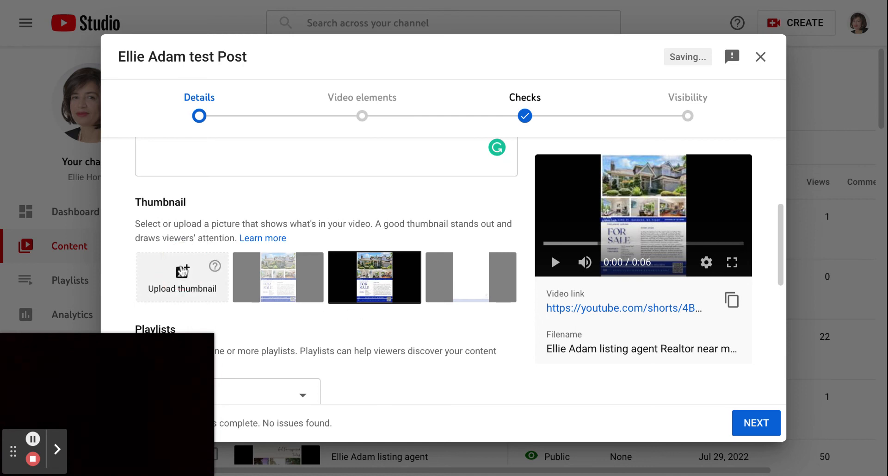
pyautogui.moveTo(182, 277)
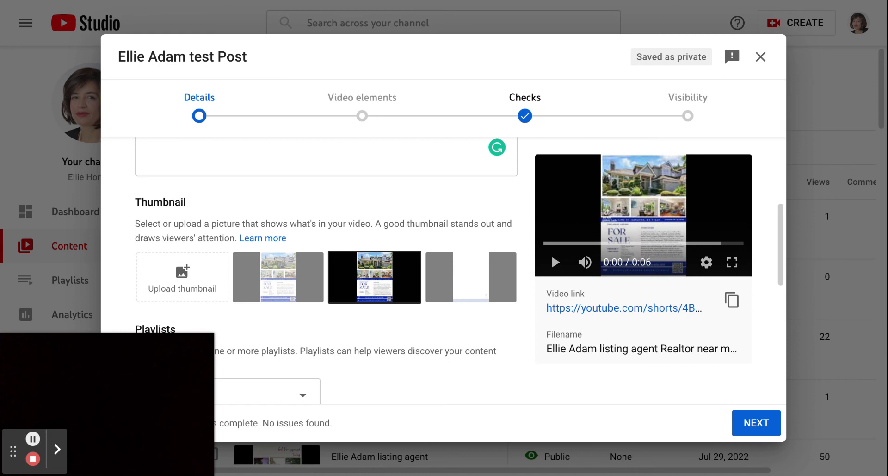
# - Review the playlist chooser and close it, leaving the video in the eXp playlist
pyautogui.scroll(-3)
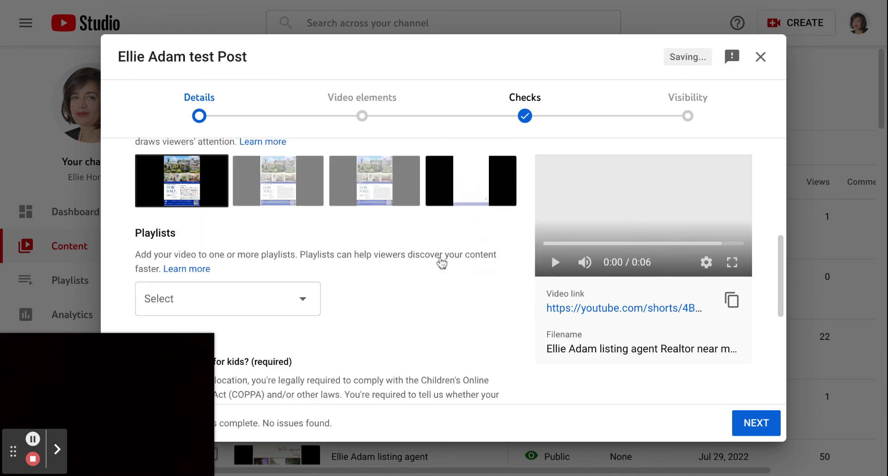
pyautogui.scroll(-3)
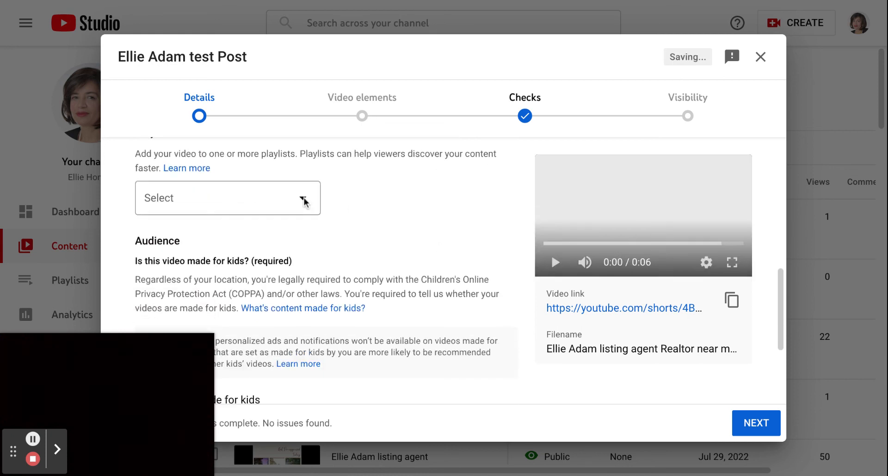
pyautogui.click(226, 198)
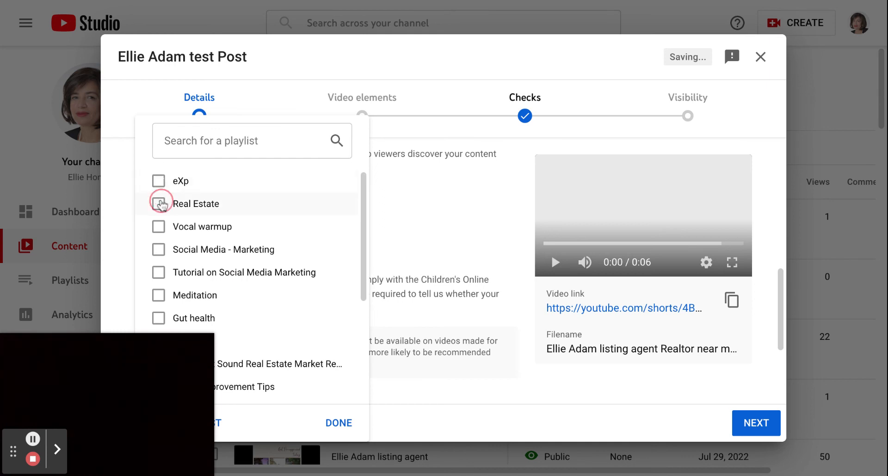
pyautogui.scroll(-3)
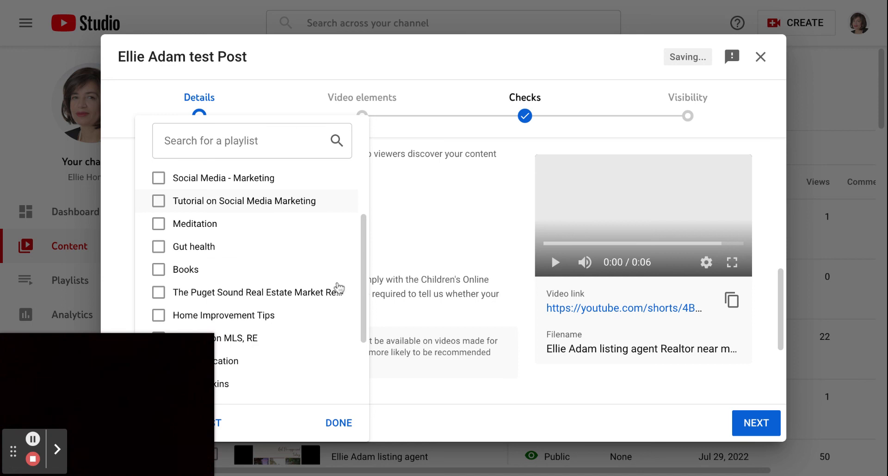
pyautogui.moveTo(331, 350)
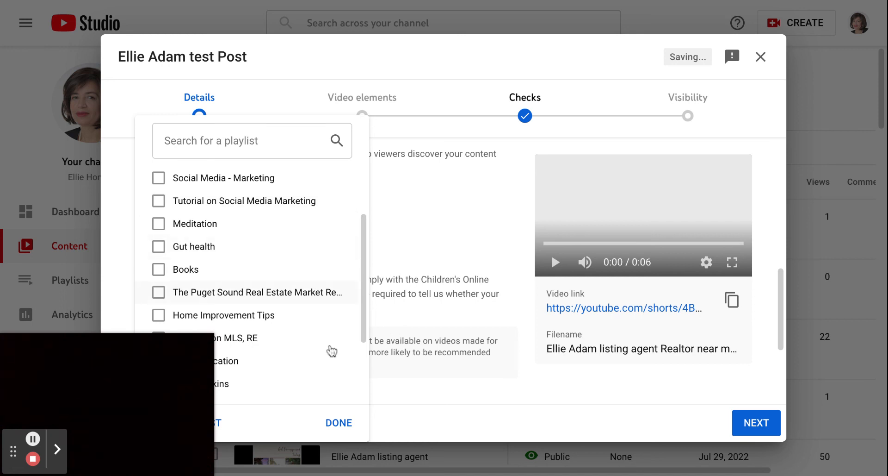
pyautogui.click(339, 422)
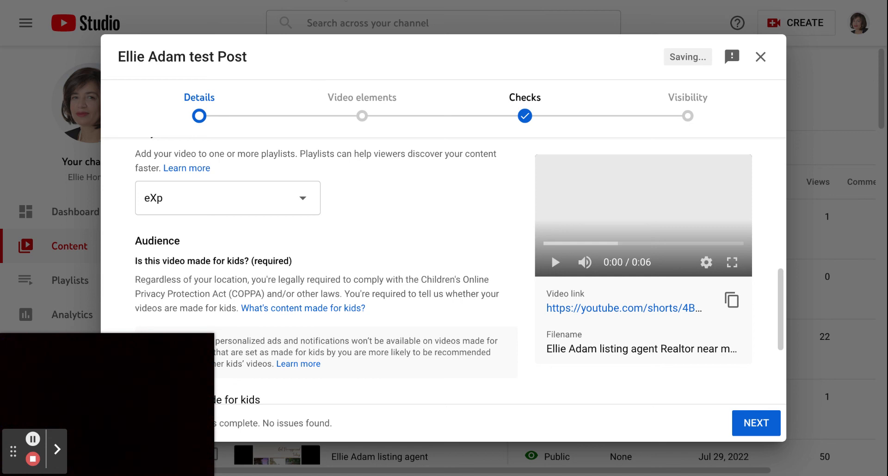
pyautogui.moveTo(355, 394)
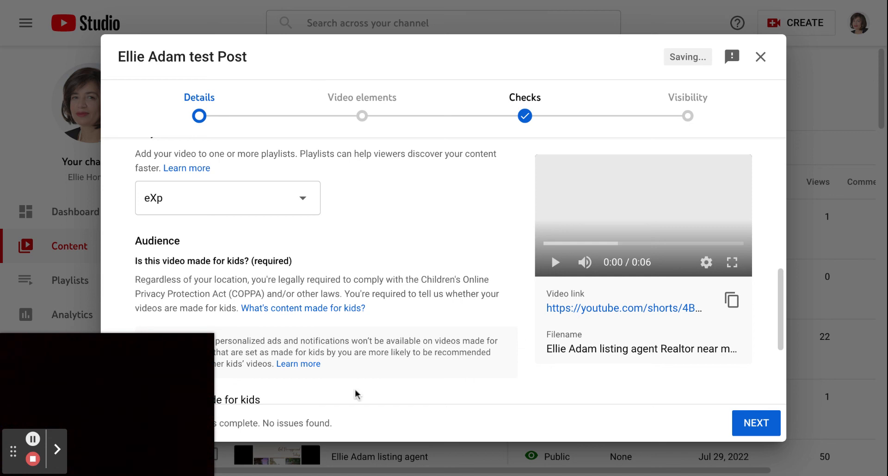
# - Mark the audience as 'No, it's not made for kids' and continue past the details step
pyautogui.scroll(-3)
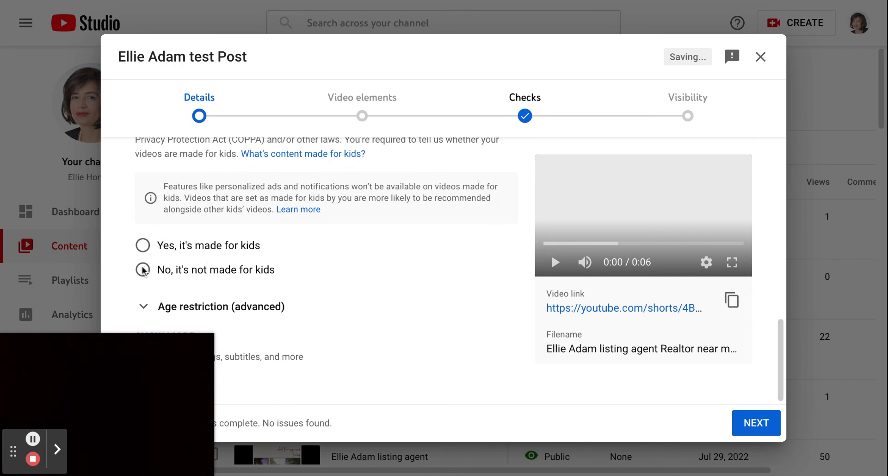
pyautogui.click(142, 270)
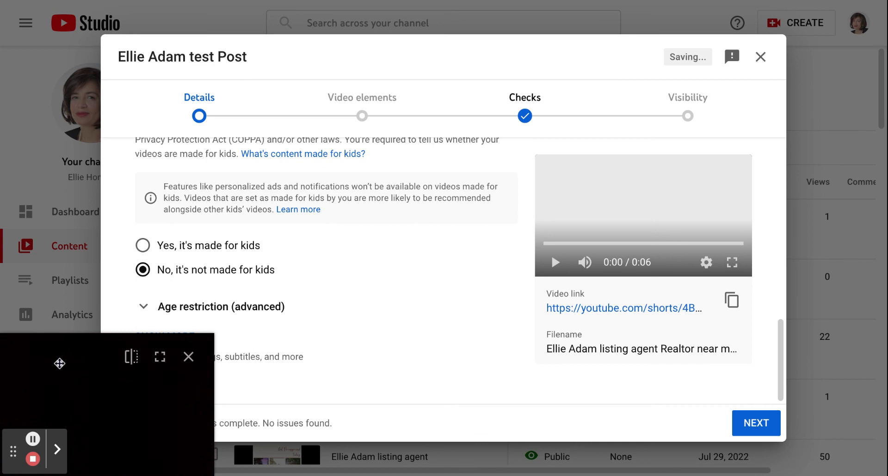
pyautogui.moveTo(108, 345)
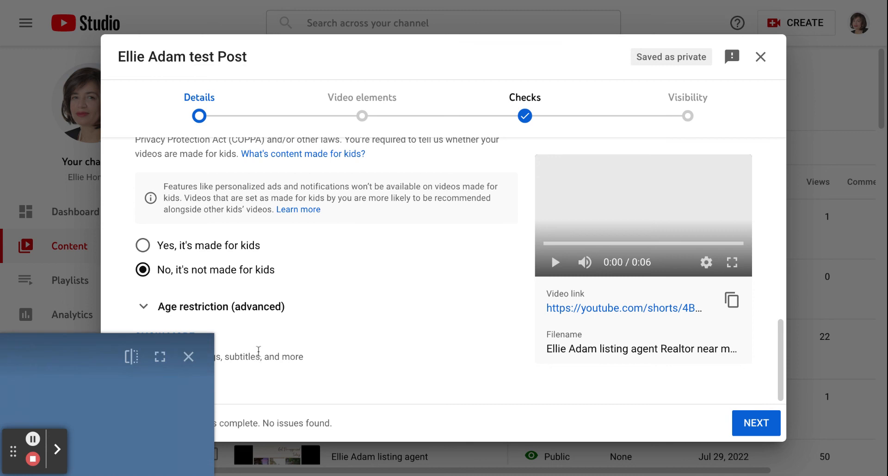
pyautogui.moveTo(764, 430)
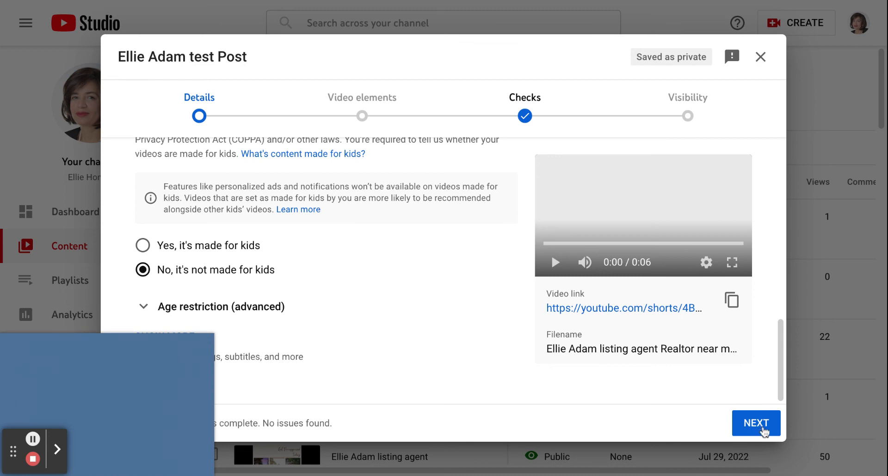
pyautogui.click(756, 421)
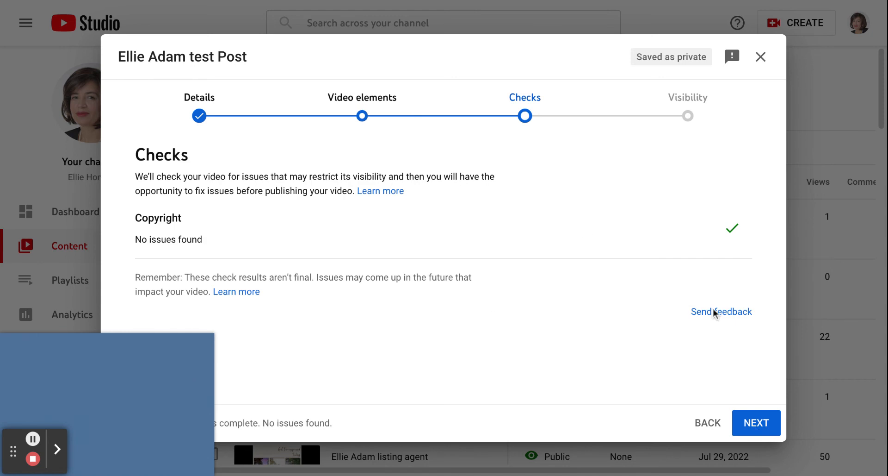
# - Set visibility to Public, publish the video and dismiss the published notice
pyautogui.click(756, 422)
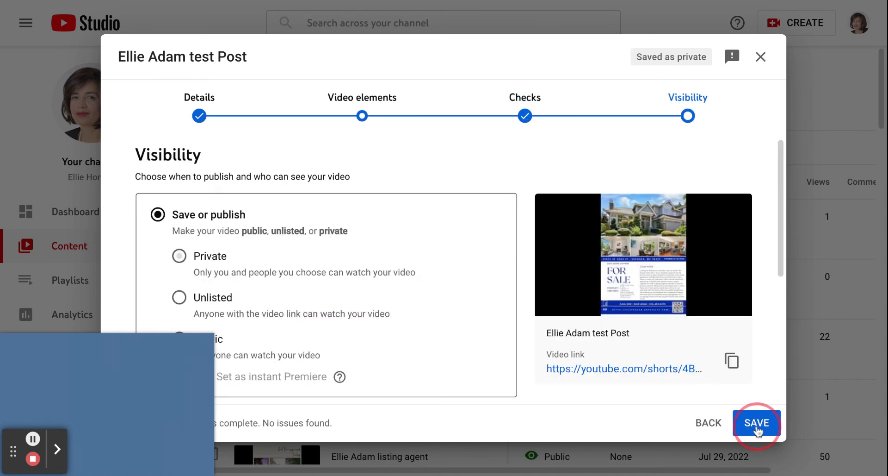
pyautogui.scroll(-3)
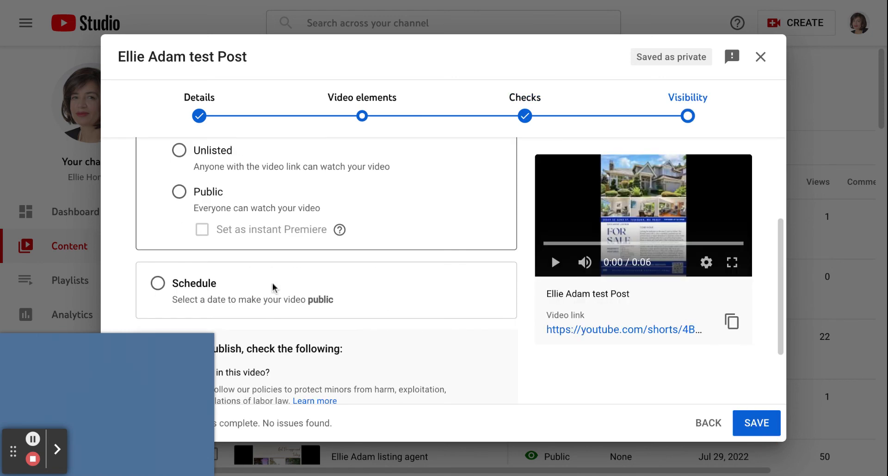
pyautogui.click(178, 192)
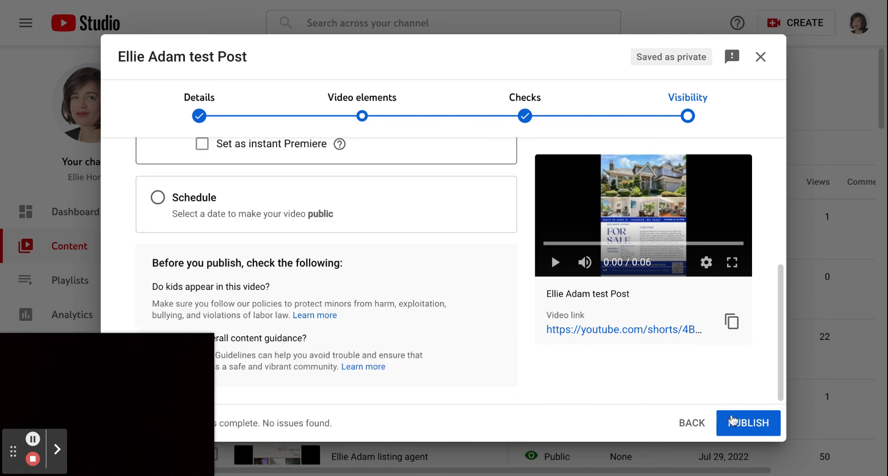
pyautogui.click(748, 421)
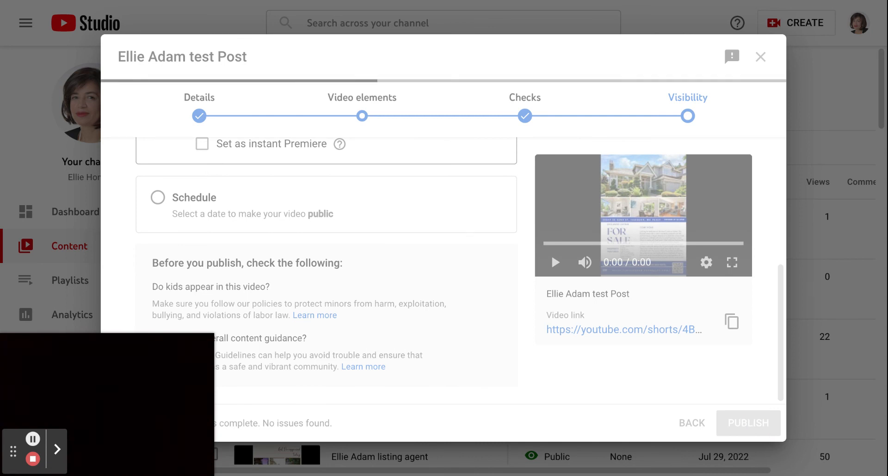
pyautogui.click(748, 422)
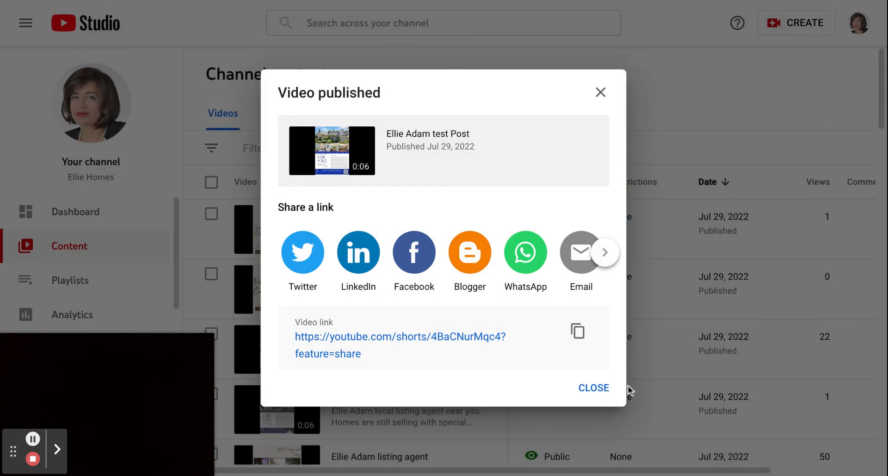
pyautogui.moveTo(594, 387)
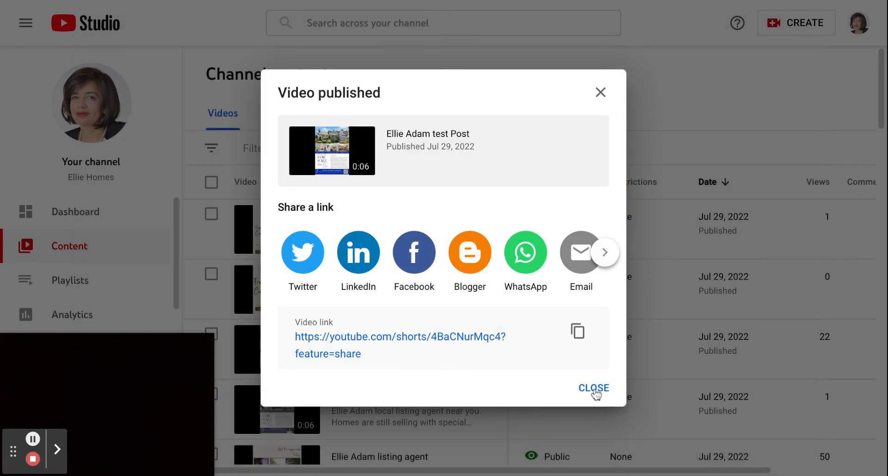
pyautogui.click(594, 388)
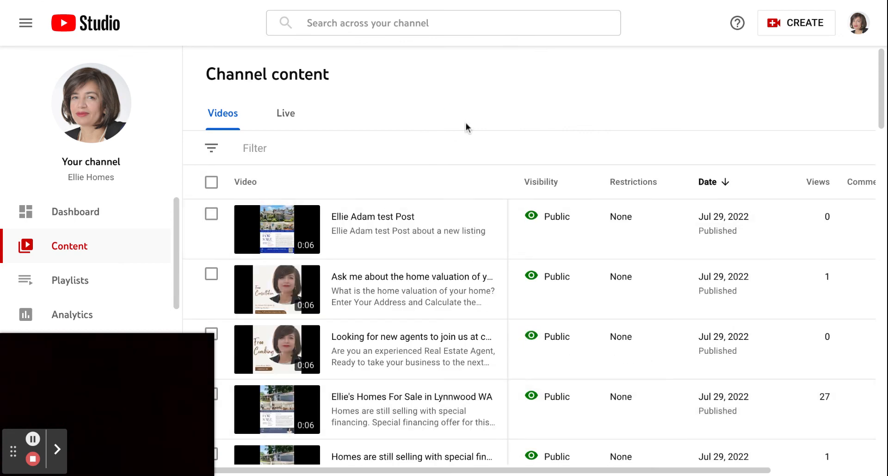
pyautogui.moveTo(476, 221)
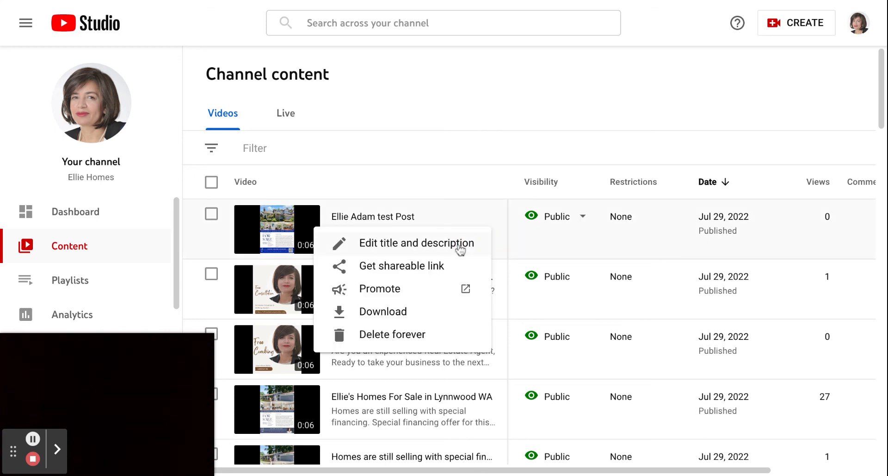
# - Quick-edit the title to 'Ellie Adam test Post about new listing', end the description with a period, and save
pyautogui.click(416, 242)
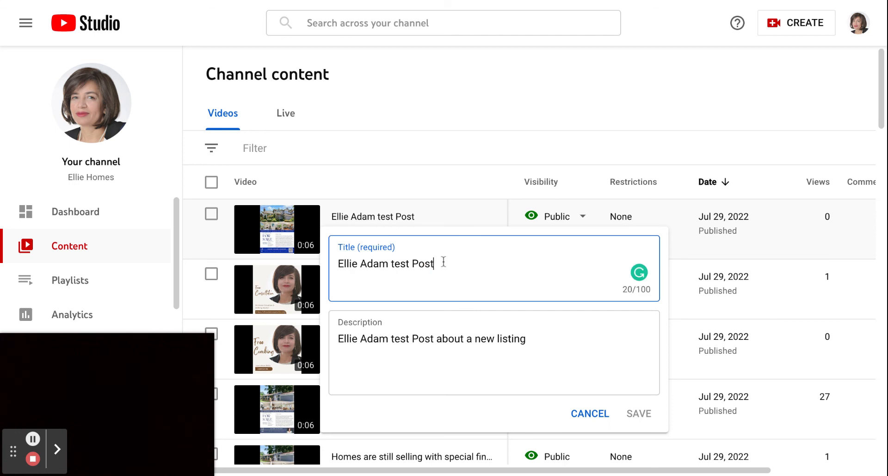
pyautogui.write('about new')
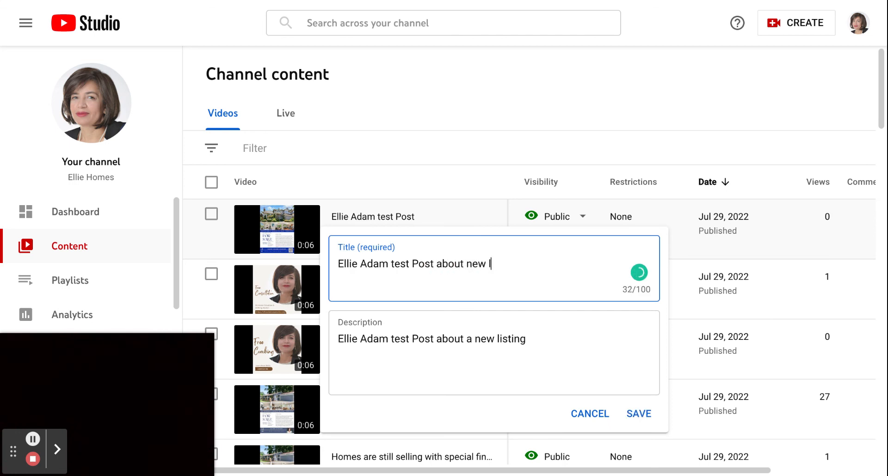
pyautogui.write('listing')
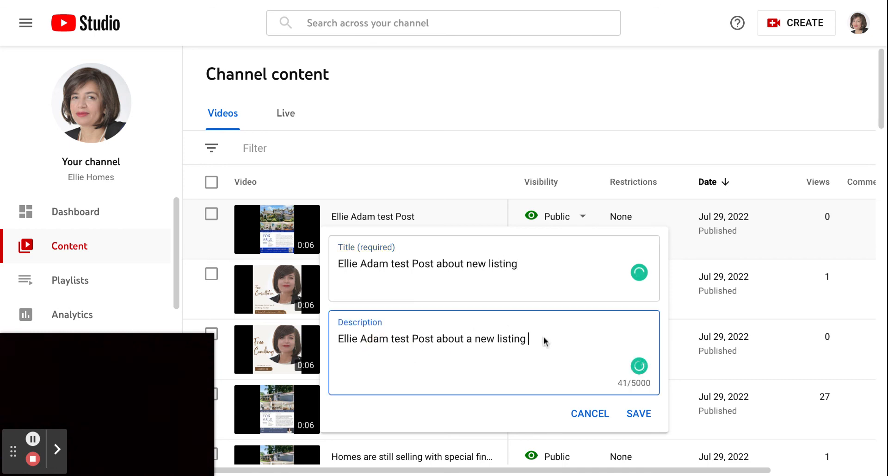
pyautogui.press('Backspace')
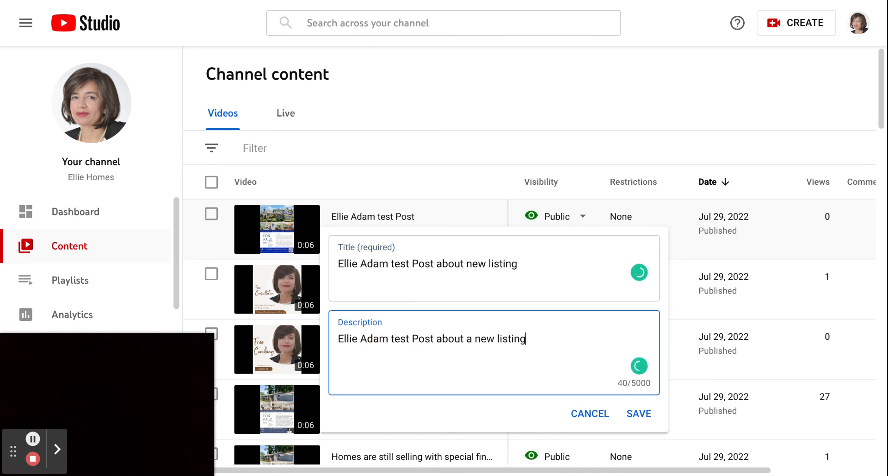
pyautogui.write('.')
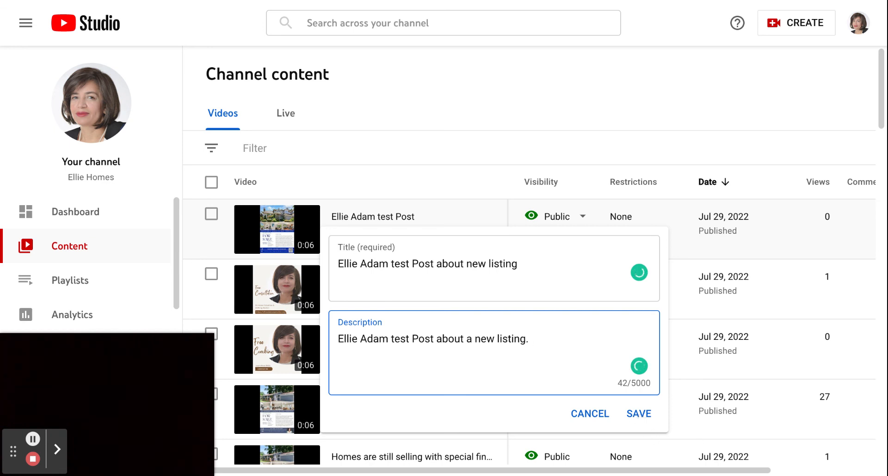
pyautogui.click(637, 413)
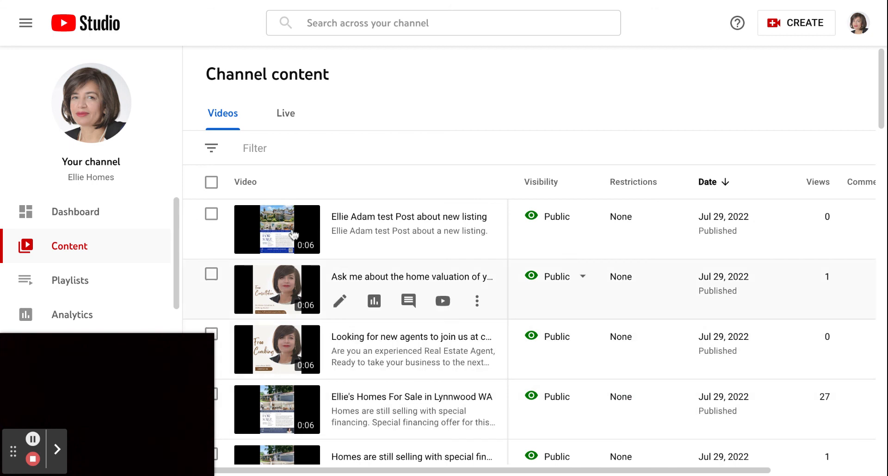
pyautogui.moveTo(339, 241)
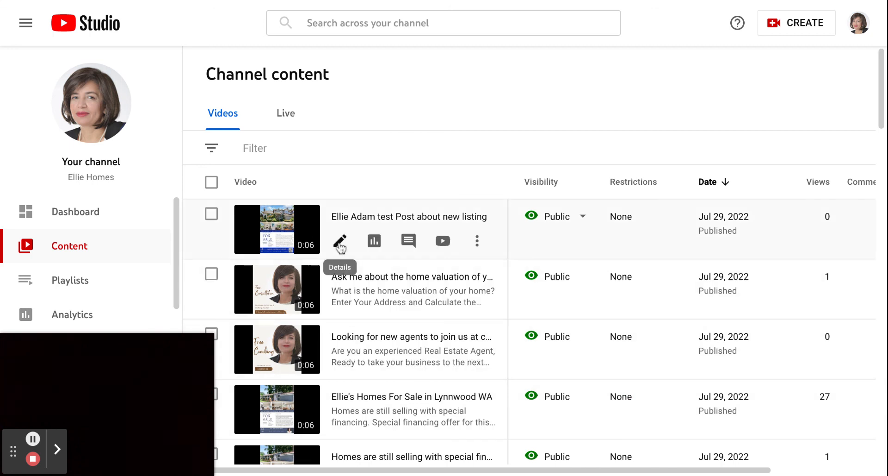
# - Expand the test post's details page with Show more down to the empty Tags field
pyautogui.click(340, 240)
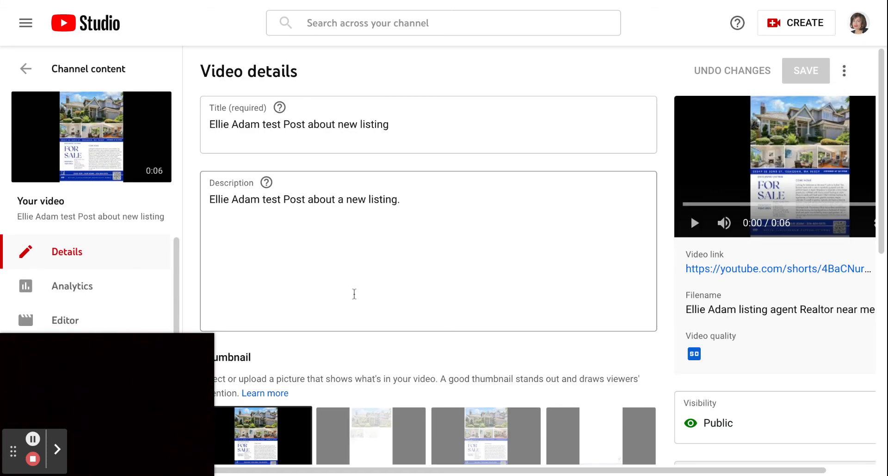
pyautogui.scroll(-3)
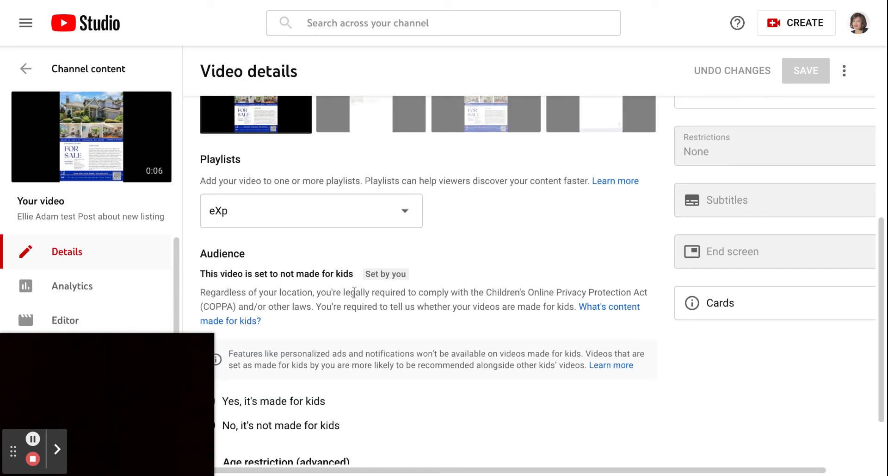
pyautogui.scroll(-3)
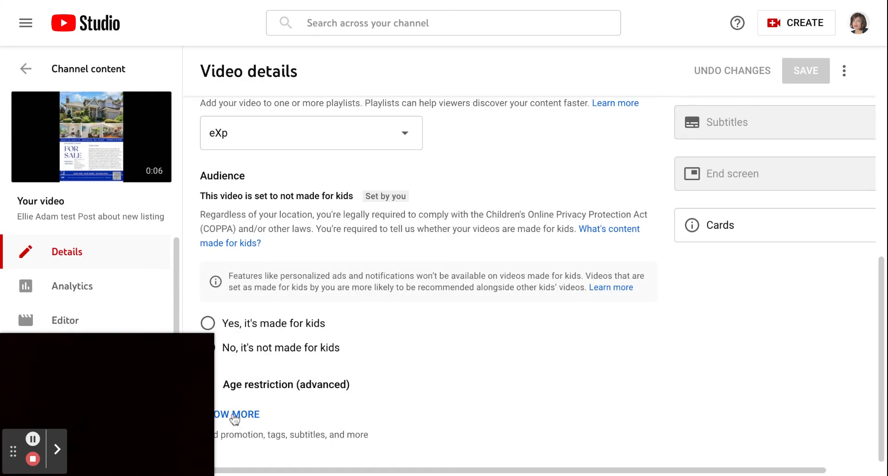
pyautogui.click(234, 413)
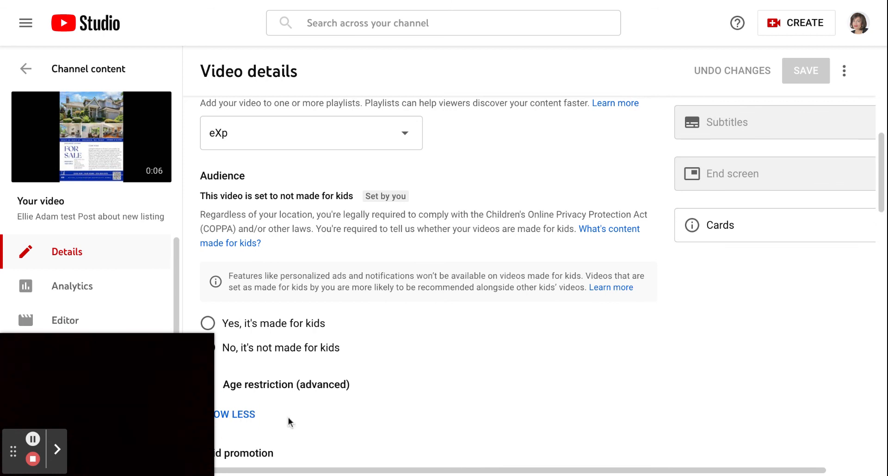
pyautogui.scroll(-3)
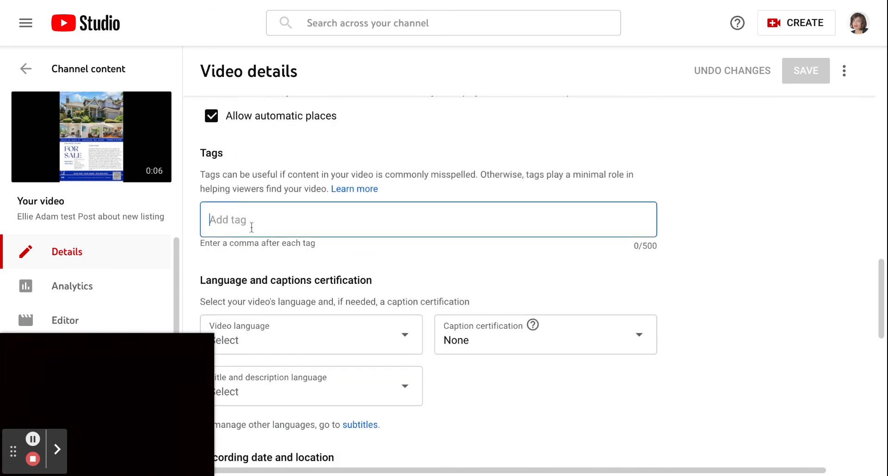
# - Enter the tags home, listing, new listing, realtor and home buyers
pyautogui.write('home')
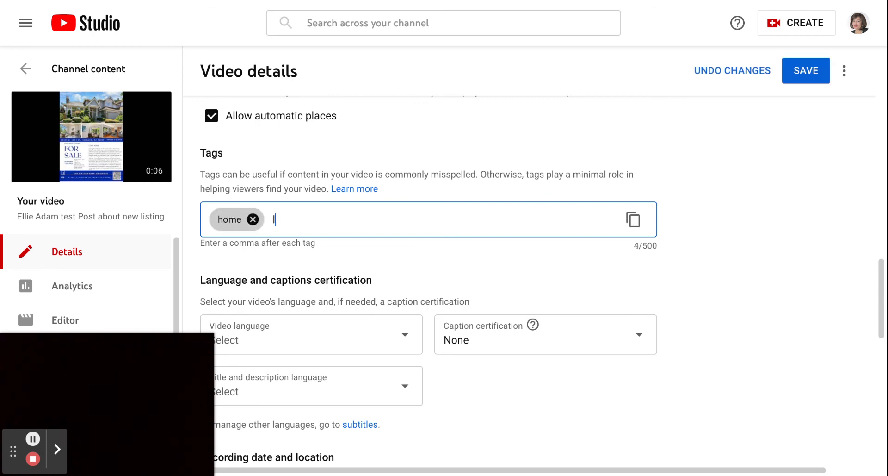
pyautogui.write('listing,')
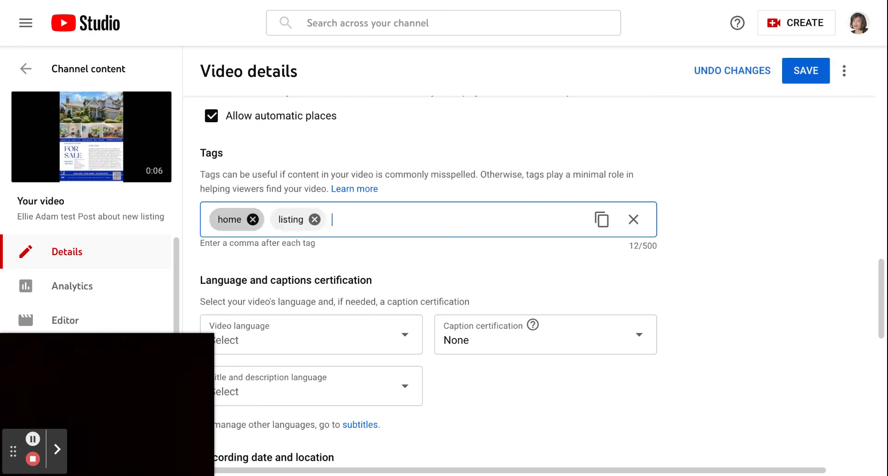
pyautogui.write('new listing')
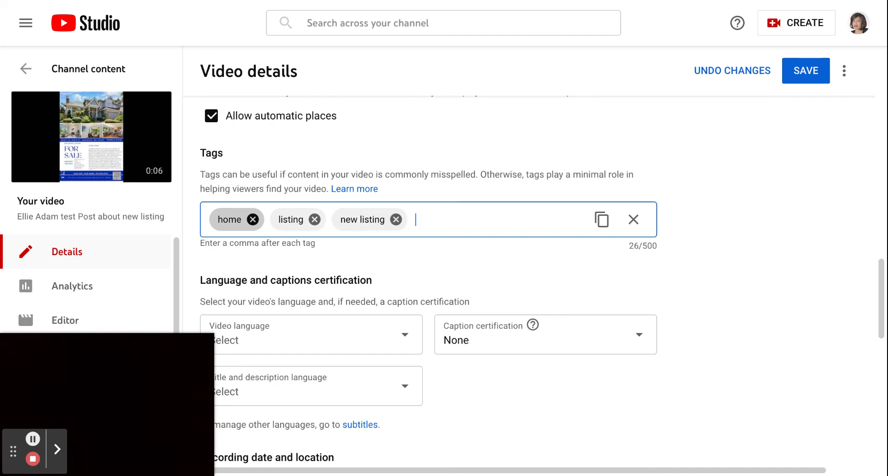
pyautogui.write('realtor')
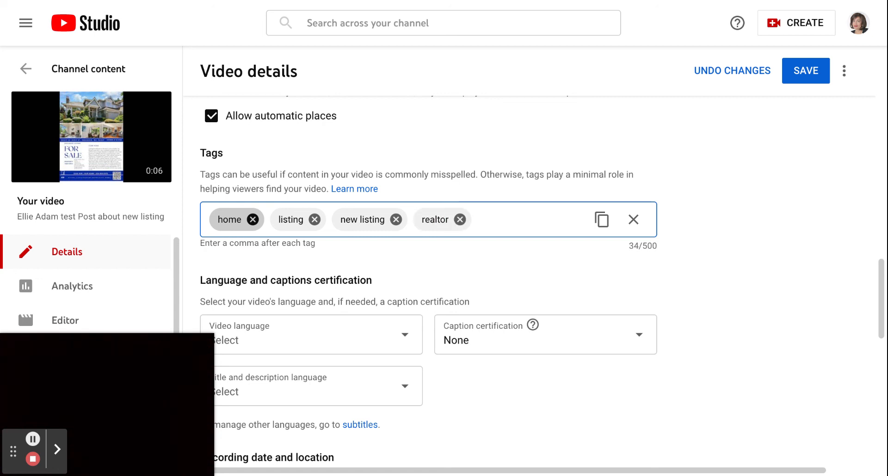
pyautogui.write('j')
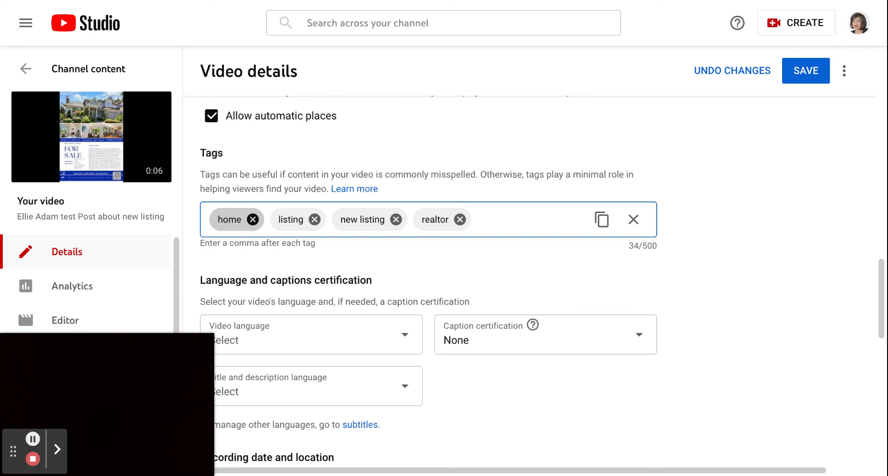
pyautogui.write('home b')
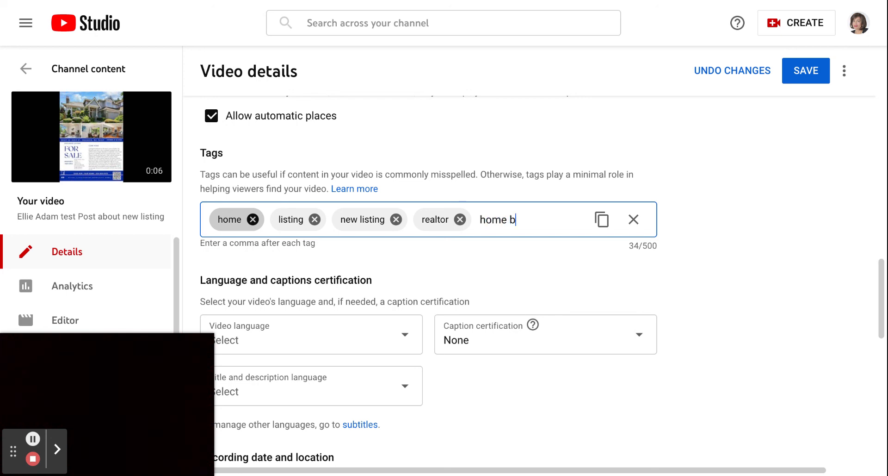
pyautogui.write('uyers')
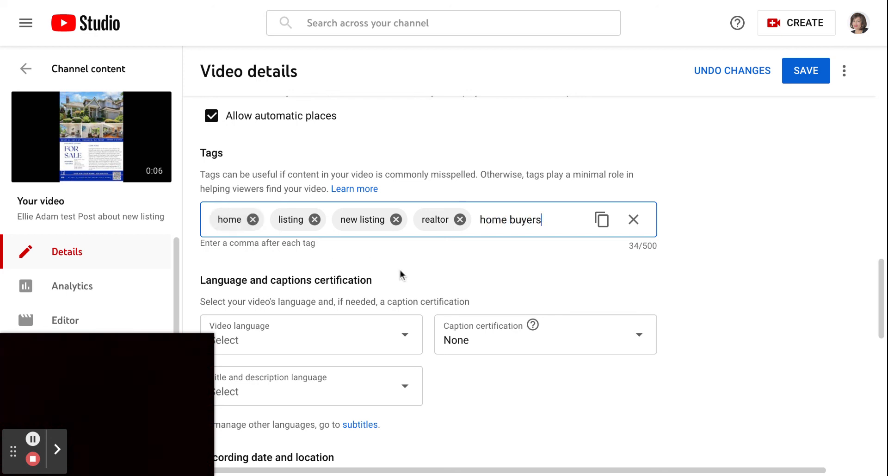
pyautogui.write(',')
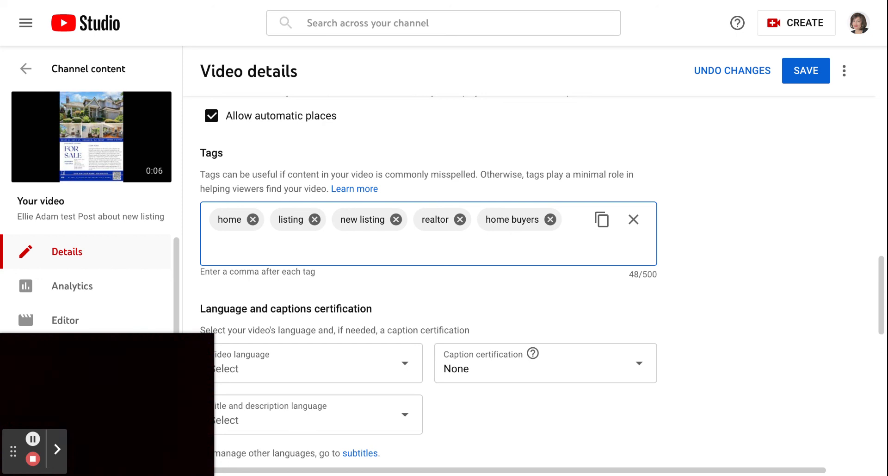
# - Add the tags Bellevue, Kirkland and home owners
pyautogui.write('Belle')
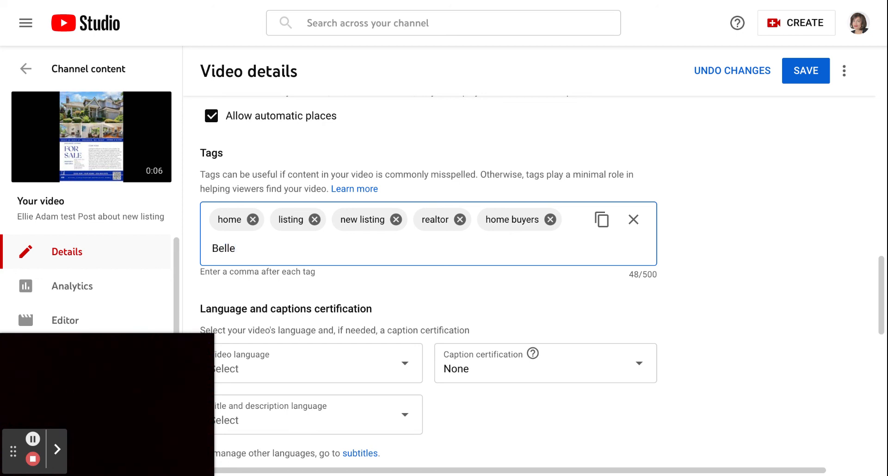
pyautogui.write('vue,')
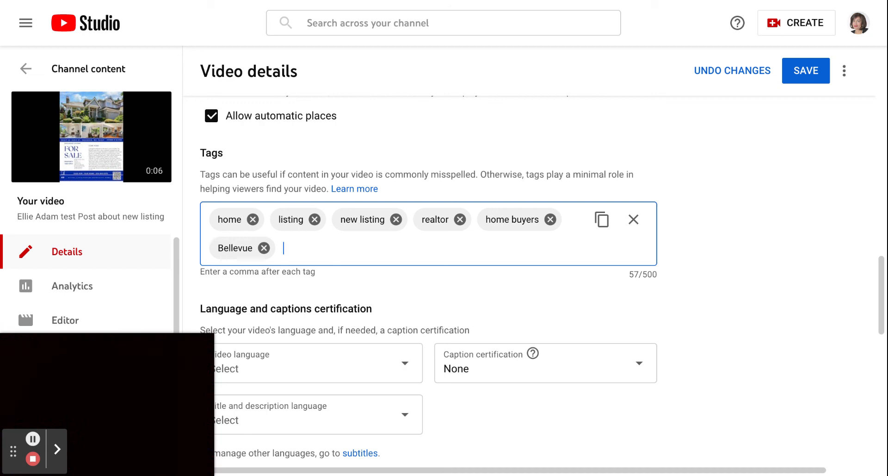
pyautogui.write('Ki')
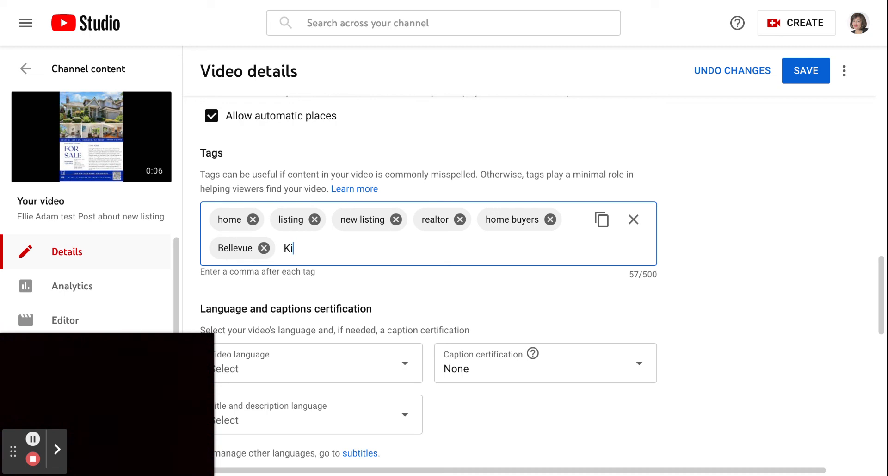
pyautogui.write('rkland,')
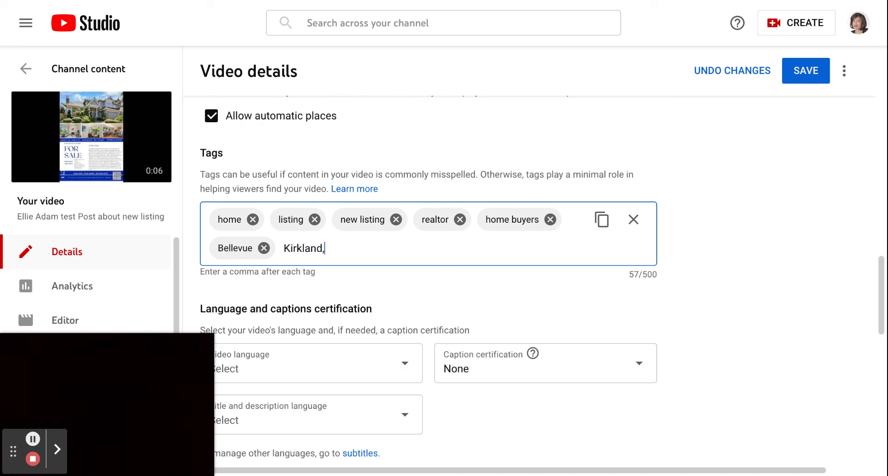
pyautogui.write(',home')
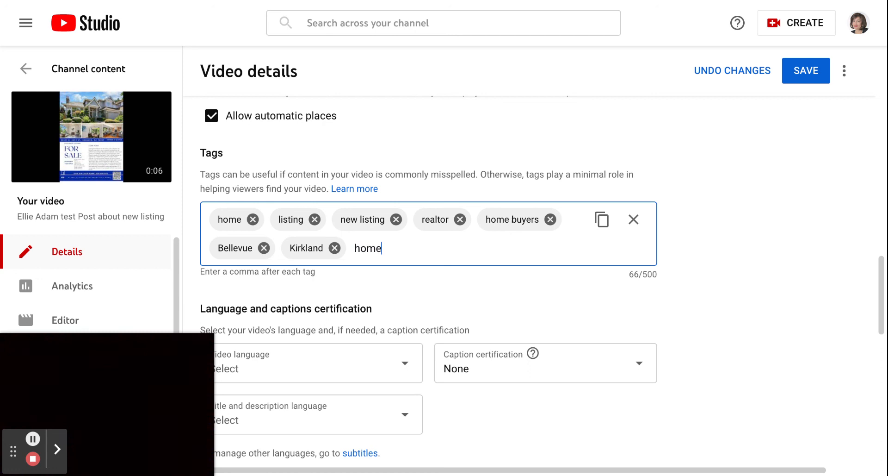
pyautogui.write('owners')
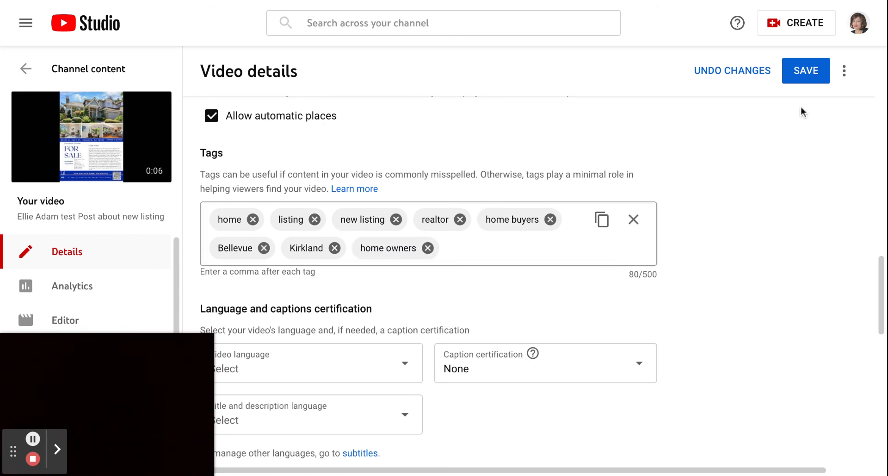
pyautogui.scroll(-3)
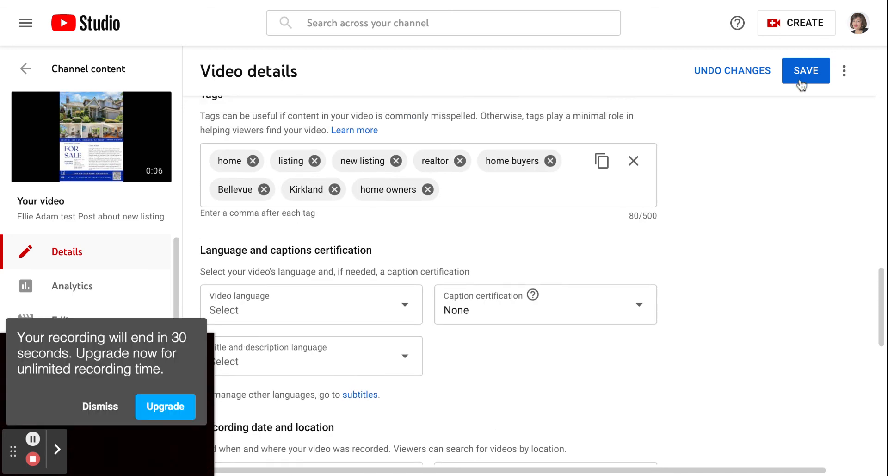
# - Save the video details so the eight tags are kept, confirmed by 'Changes saved'
pyautogui.click(806, 71)
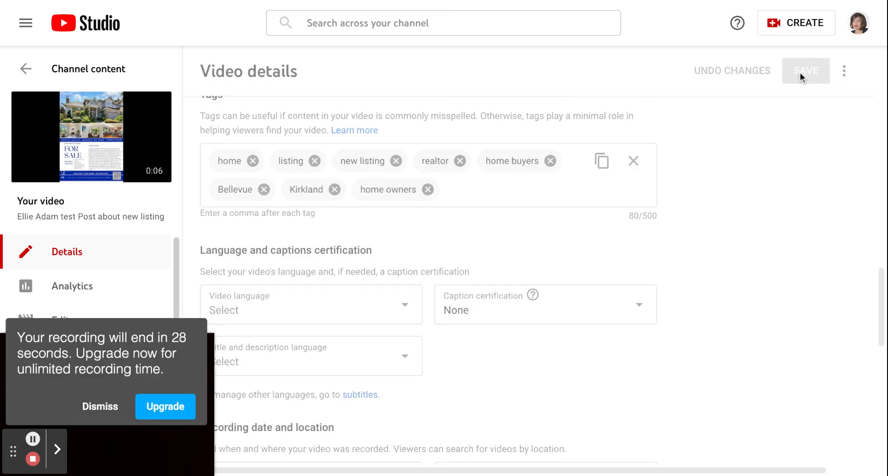
pyautogui.click(805, 71)
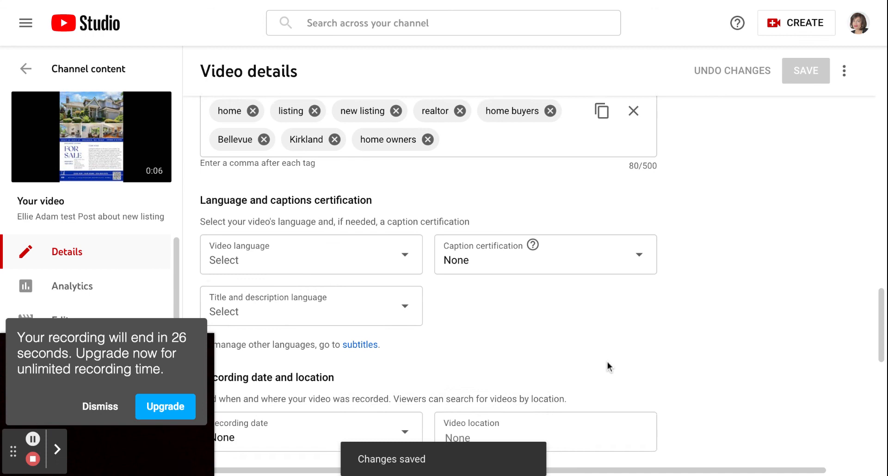
pyautogui.scroll(-3)
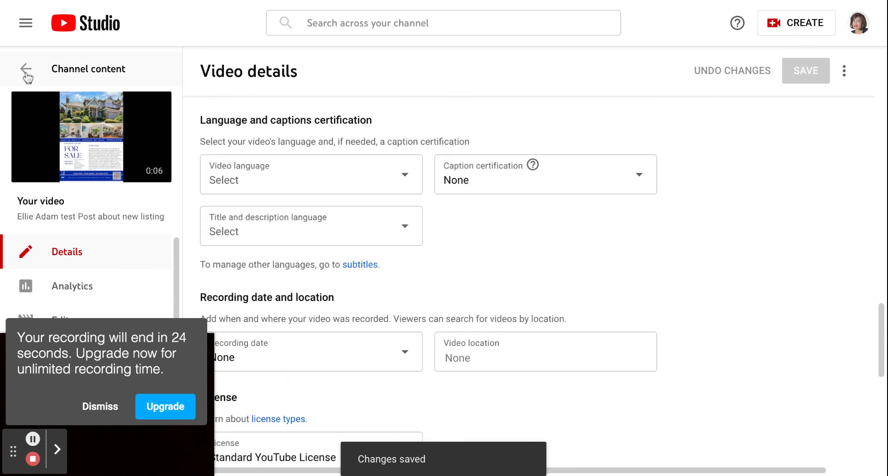
# - Return to the Channel content list showing the retitled test post as public
pyautogui.click(26, 69)
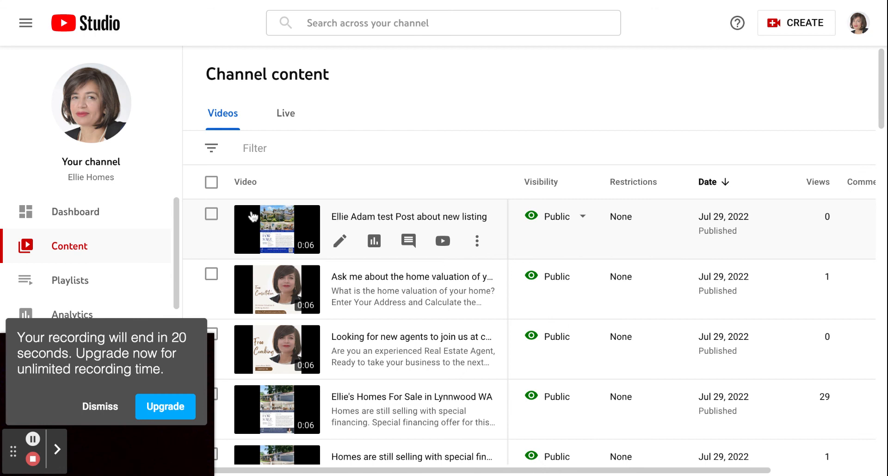
pyautogui.moveTo(339, 96)
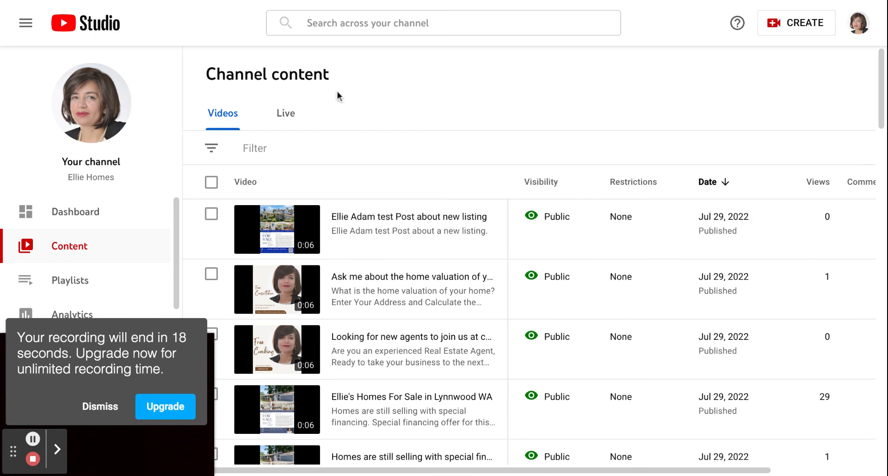
pyautogui.moveTo(372, 119)
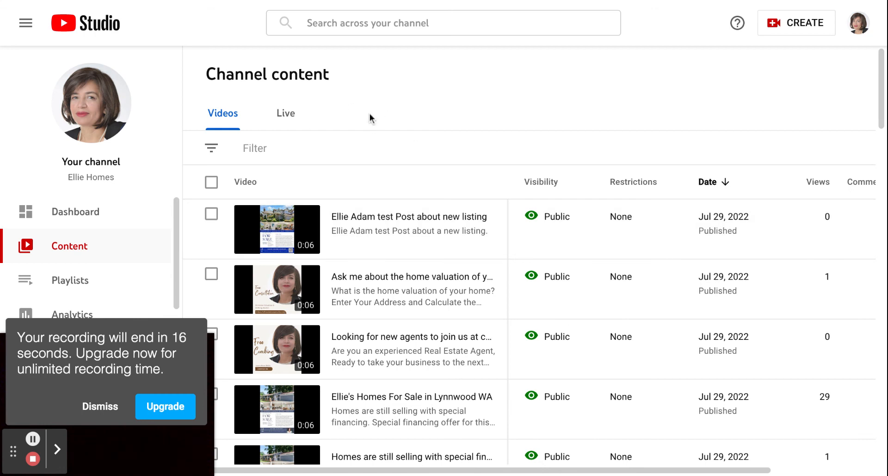